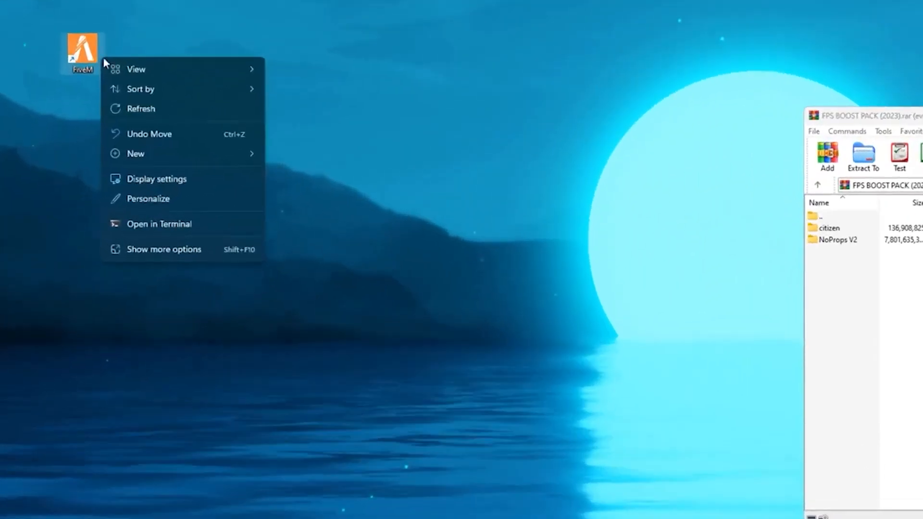
Step: Reach the FiveM install folder in AppData\Local from the desktop shortcut
left_click(114, 122)
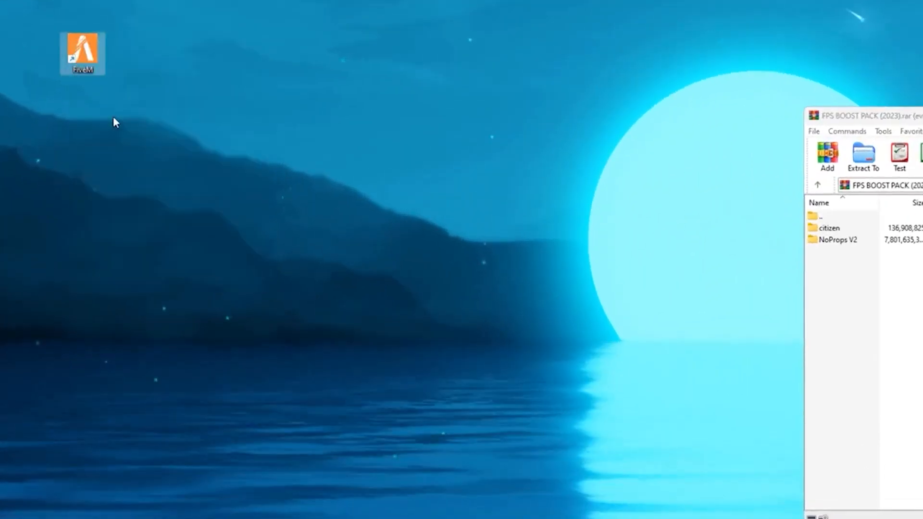
double_click(81, 51)
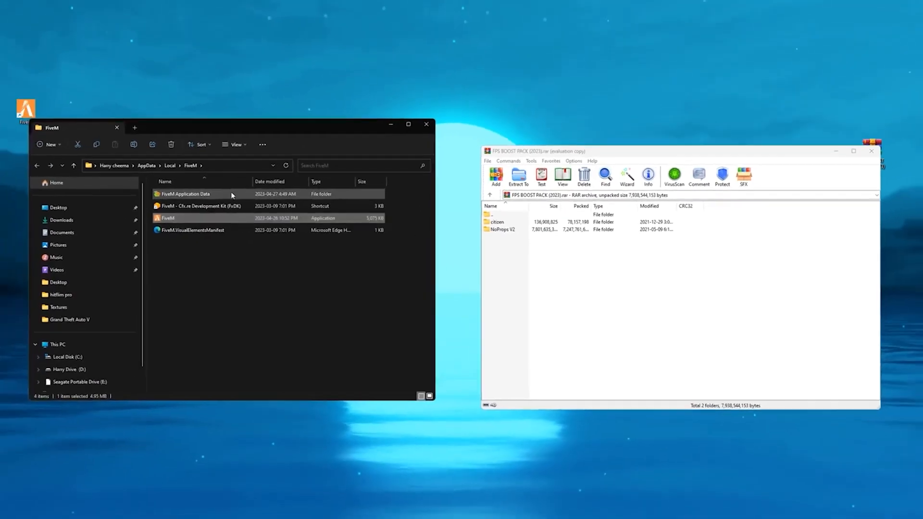
Step: Delete the old citizen folder, drop in the pack's citizen folder, then go to This PC
right_click(171, 205)
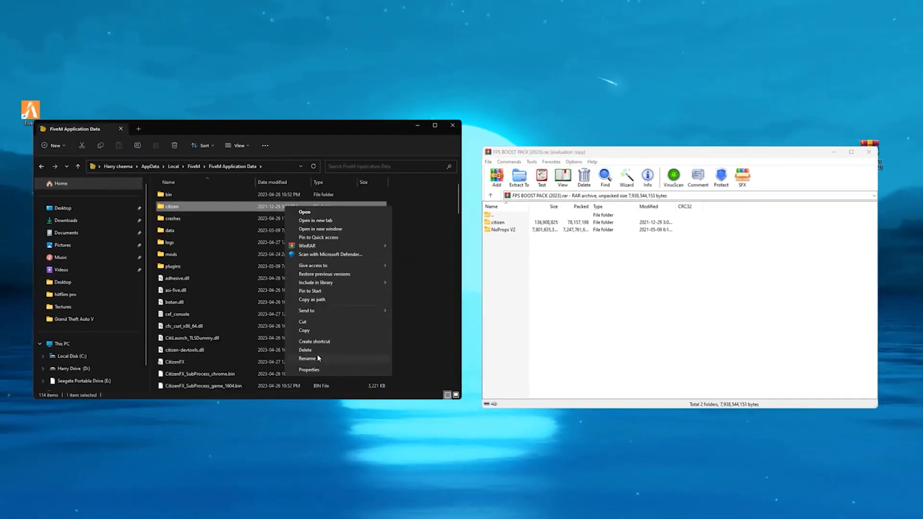
left_click(305, 351)
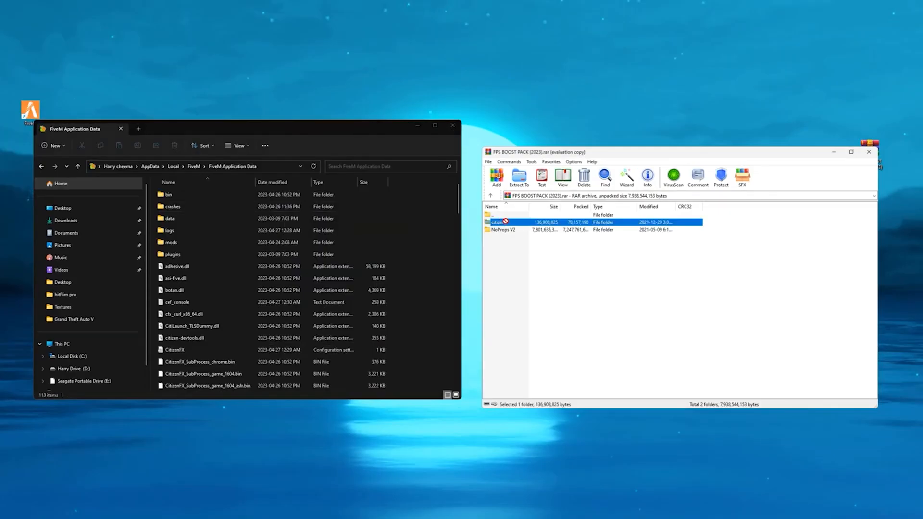
left_click(518, 178)
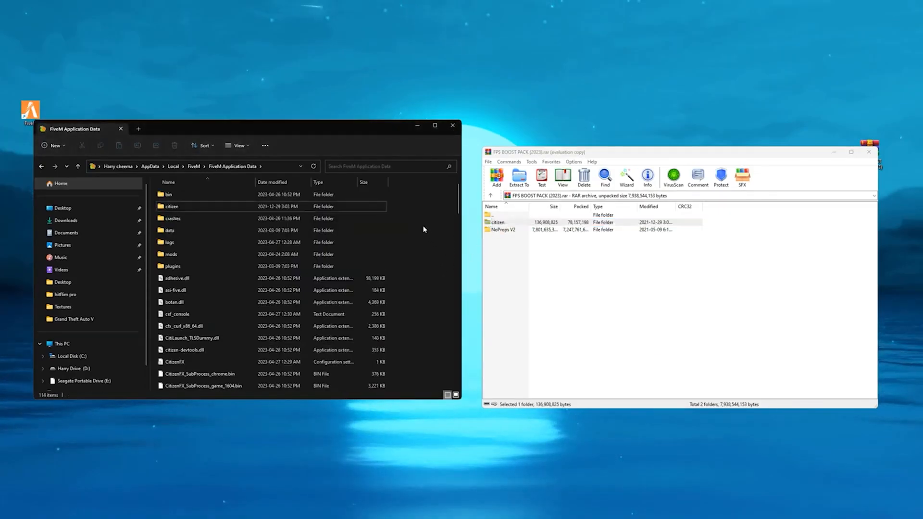
mouse_move(423, 214)
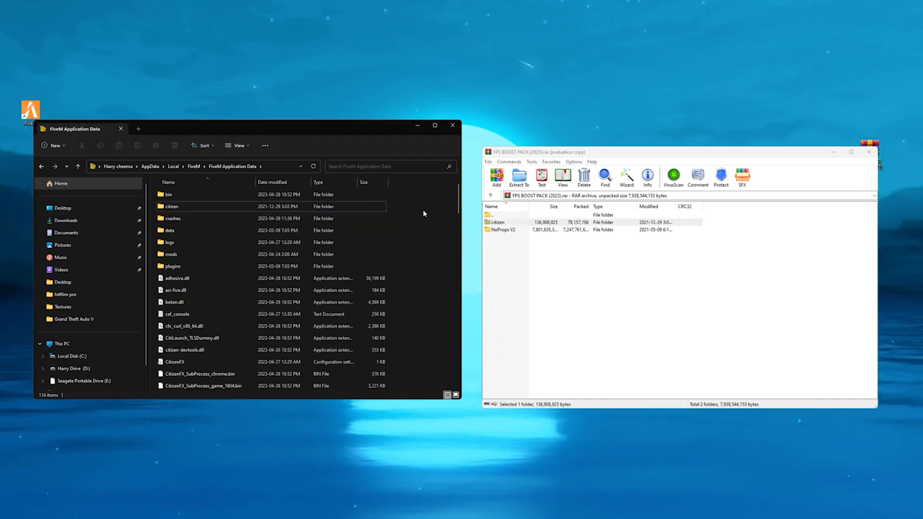
left_click(62, 343)
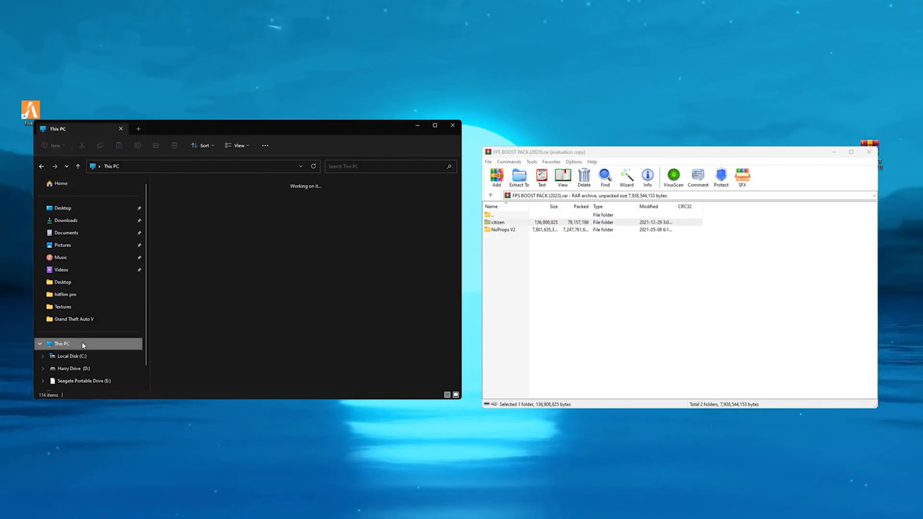
Step: Reach Grand Theft Auto V on drive D: and the pack's NoProps V2 folder in WinRAR
left_click(69, 368)
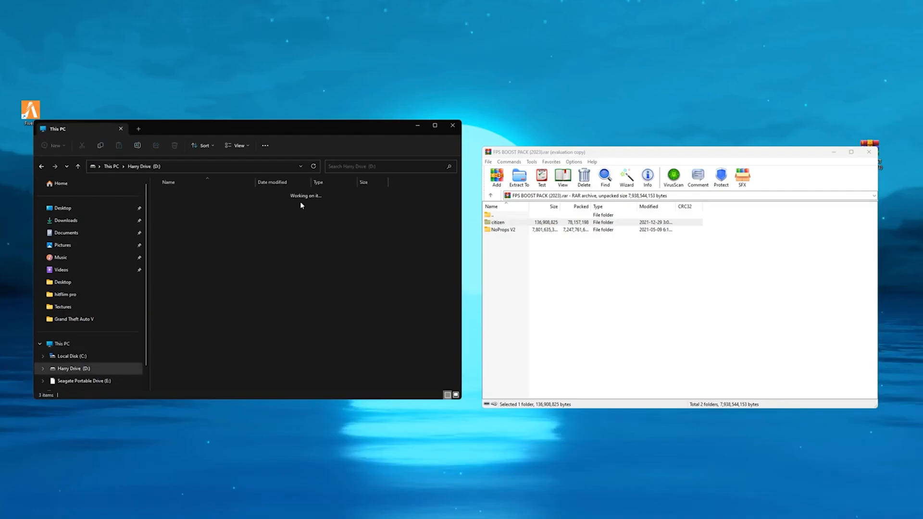
double_click(73, 320)
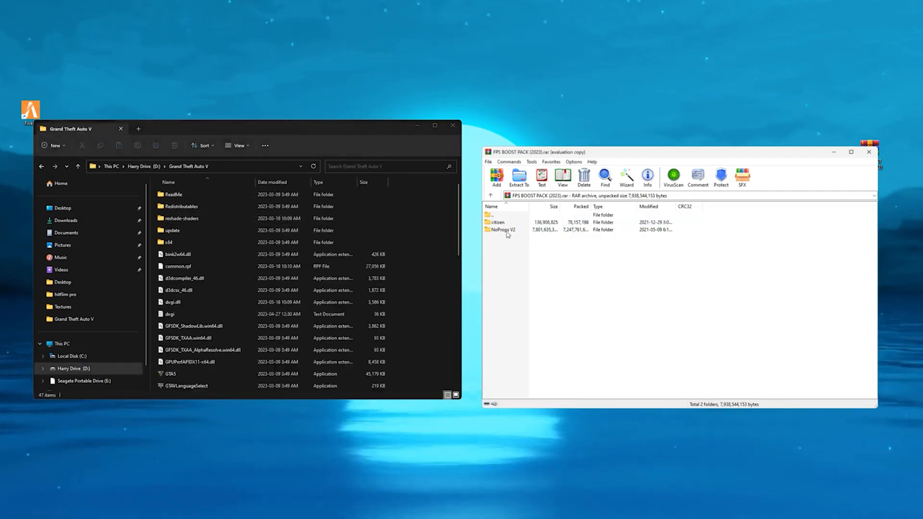
double_click(503, 229)
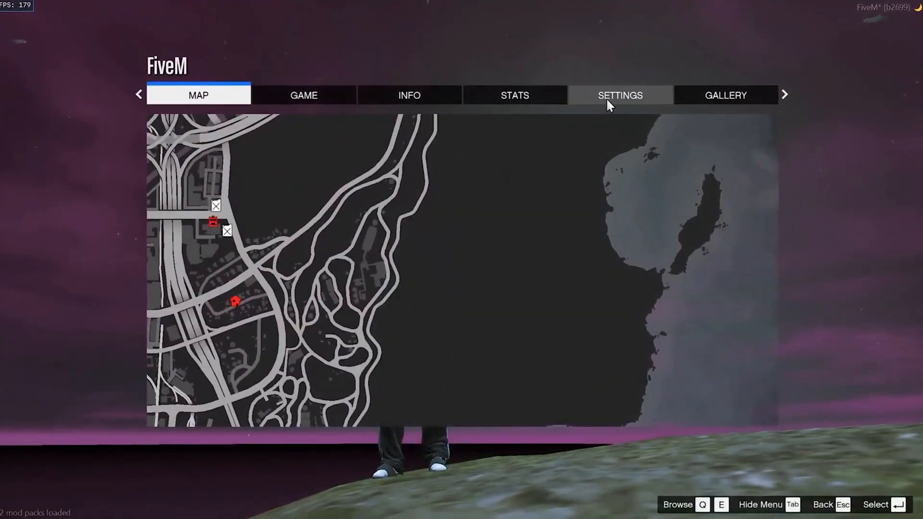
Step: Bring up the Graphics settings from FiveM's pause menu
left_click(619, 95)
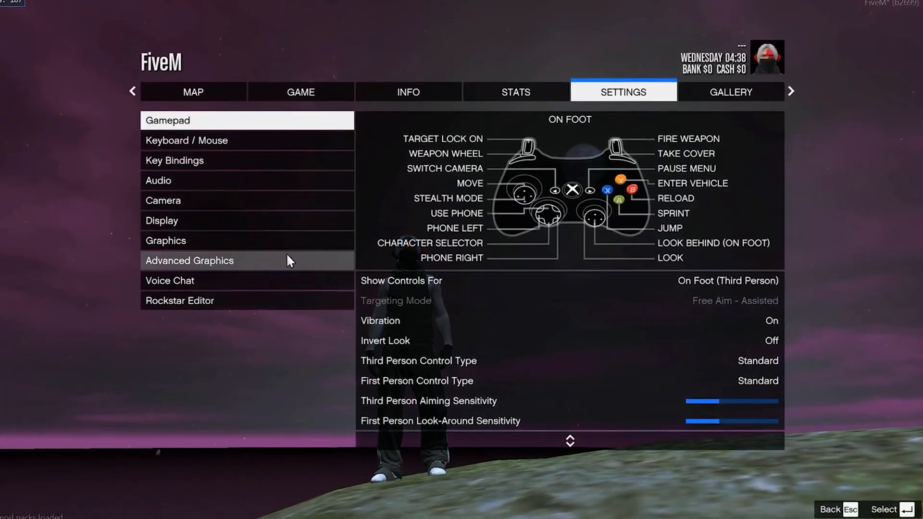
left_click(165, 240)
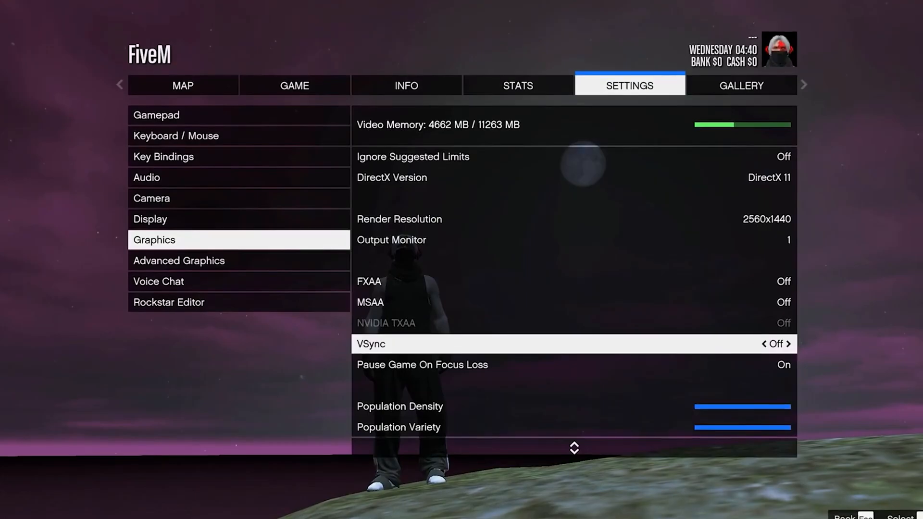
Step: Review the Graphics list down to Restore Defaults, then show Advanced Graphics
scroll("down", 3)
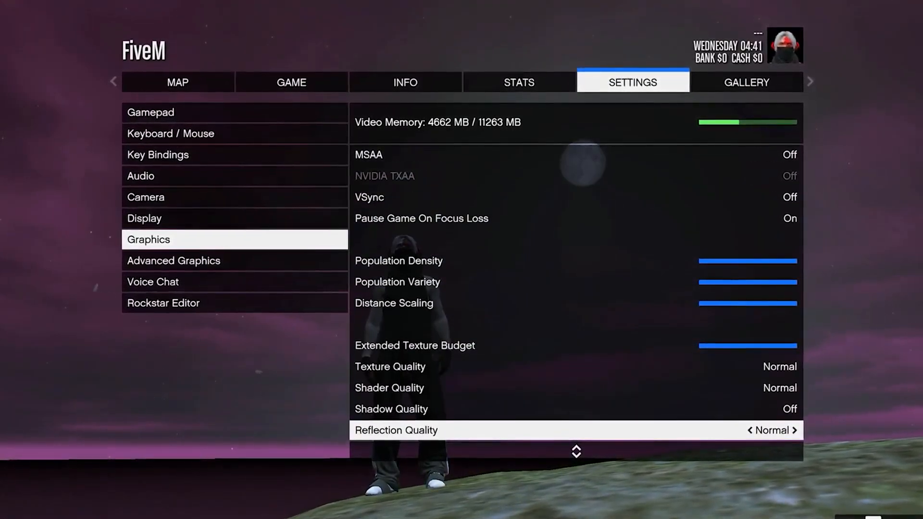
scroll("down", 3)
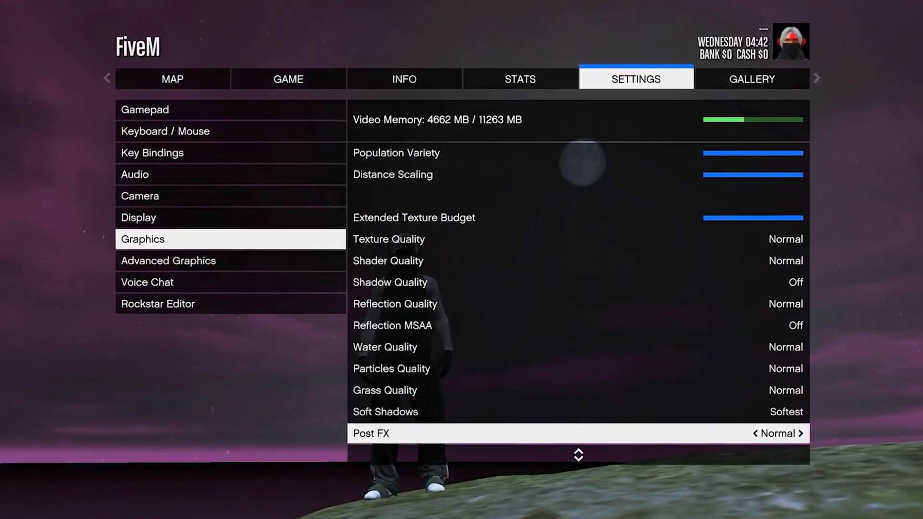
scroll("down", 3)
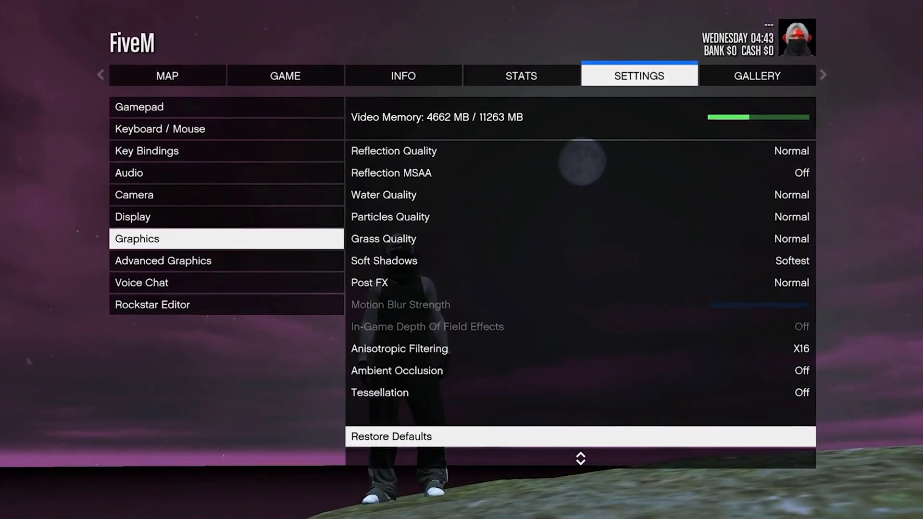
left_click(163, 261)
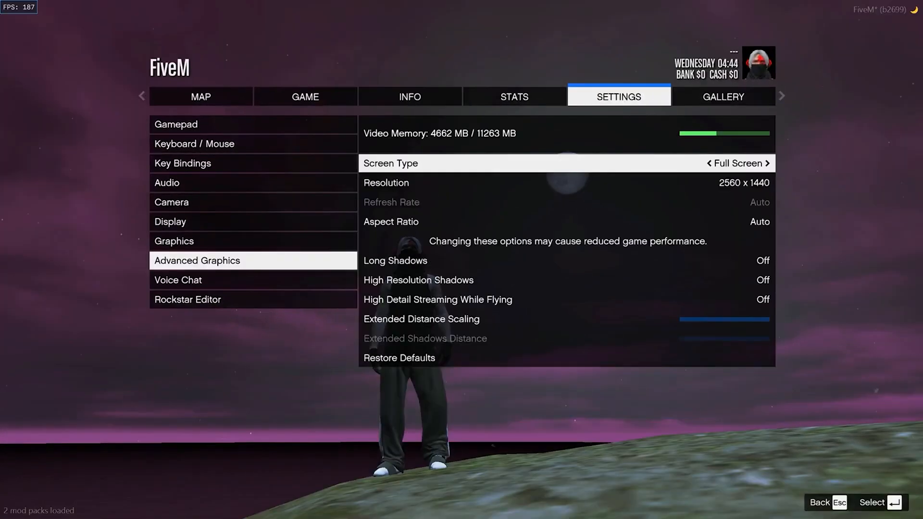